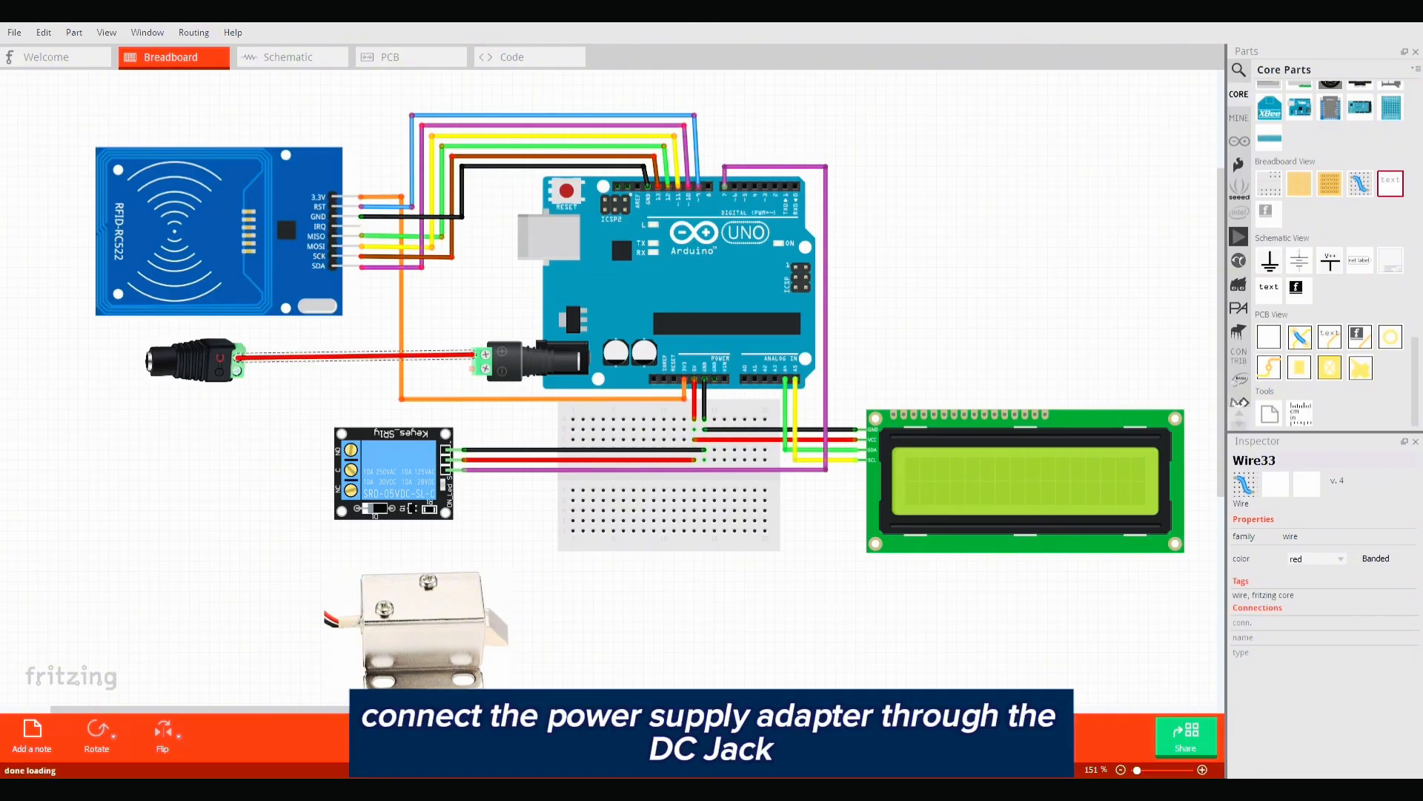
Step: Wire the DC jack through the relay to the solenoid lock and add 12VDC labels
{"action": "left_click", "coordinate": [317, 363]}
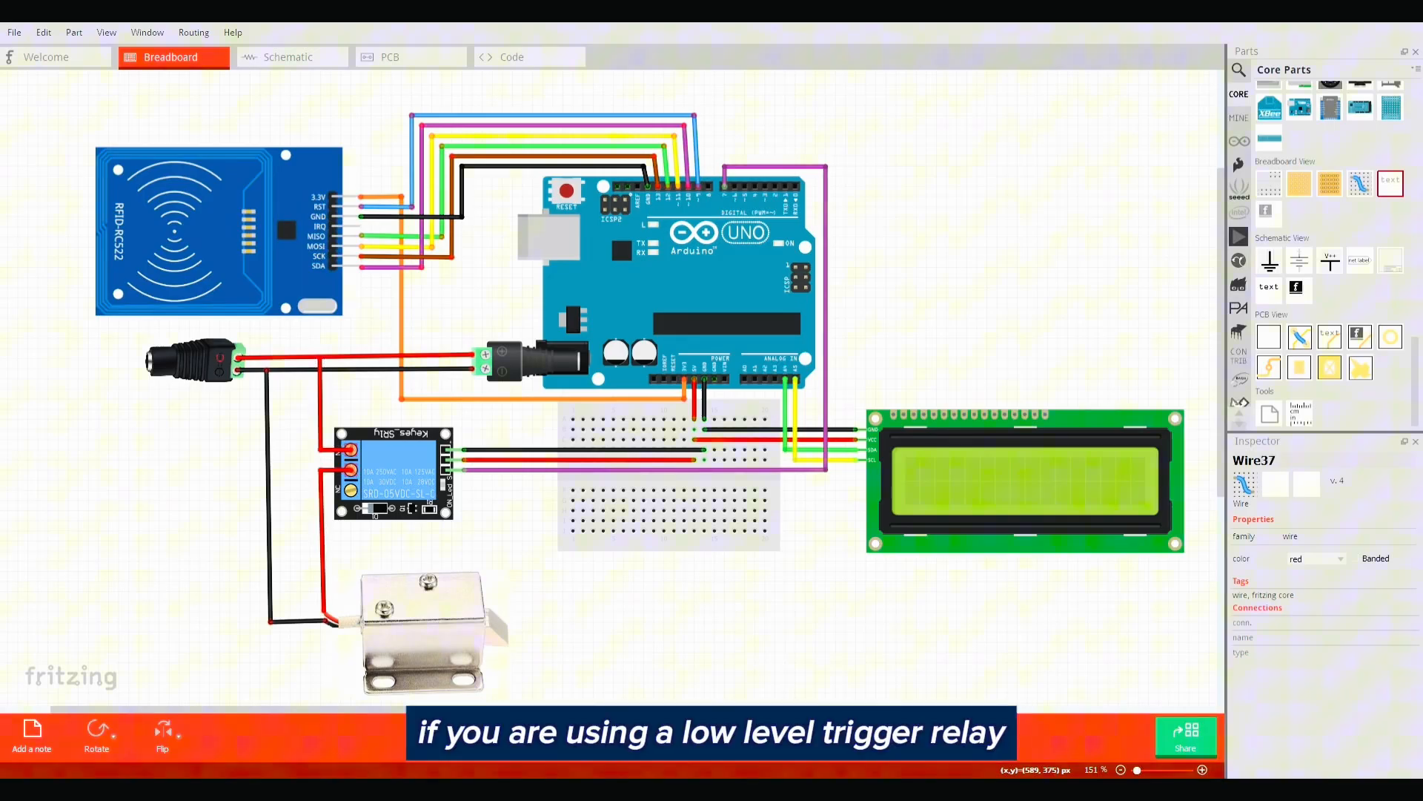
{"action": "left_click", "coordinate": [108, 361]}
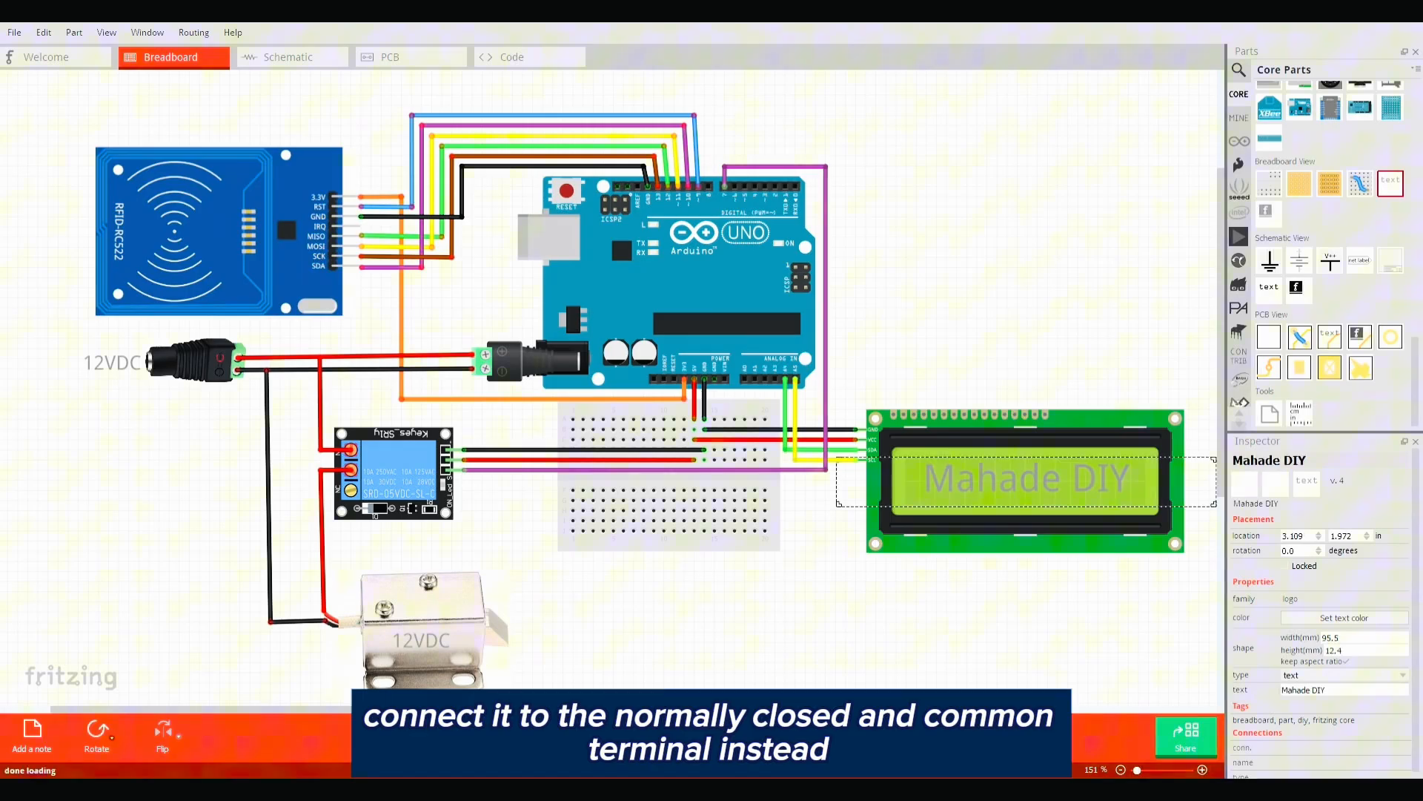
{"action": "left_click", "coordinate": [522, 354]}
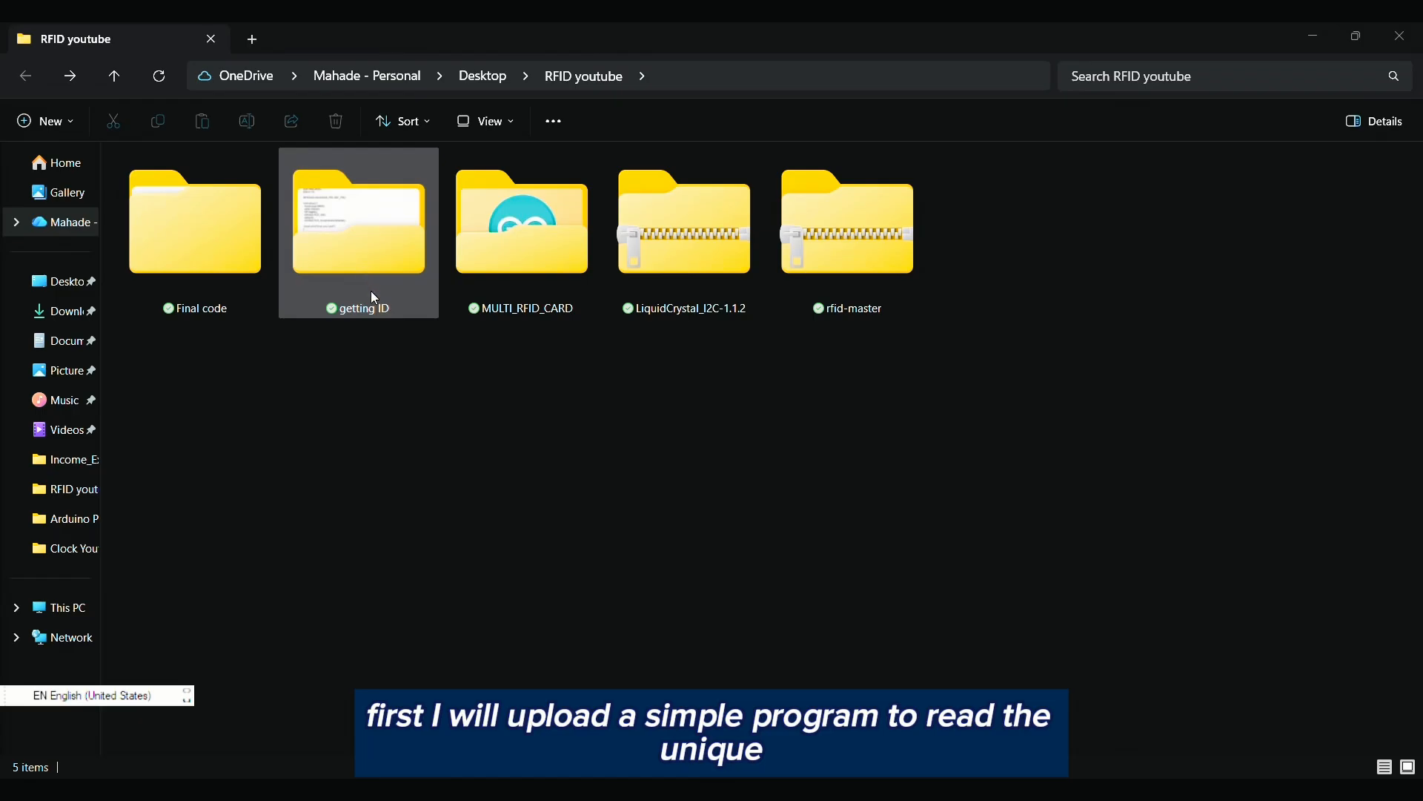
Step: Open the Scan_RFID sketch from the getting ID folder in Arduino IDE
{"action": "double_click", "coordinate": [357, 222]}
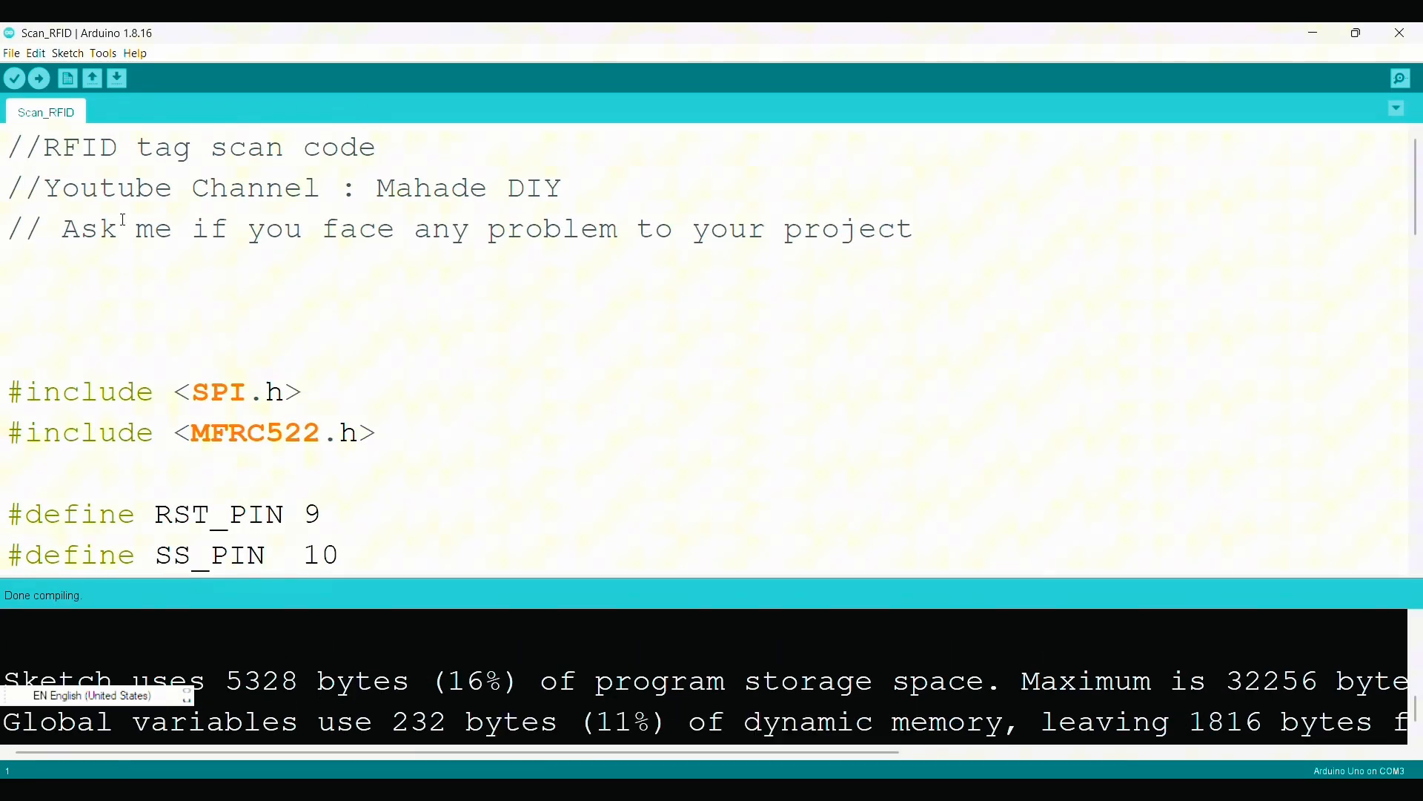
{"action": "scroll", "scroll_direction": "down", "scroll_amount": 3}
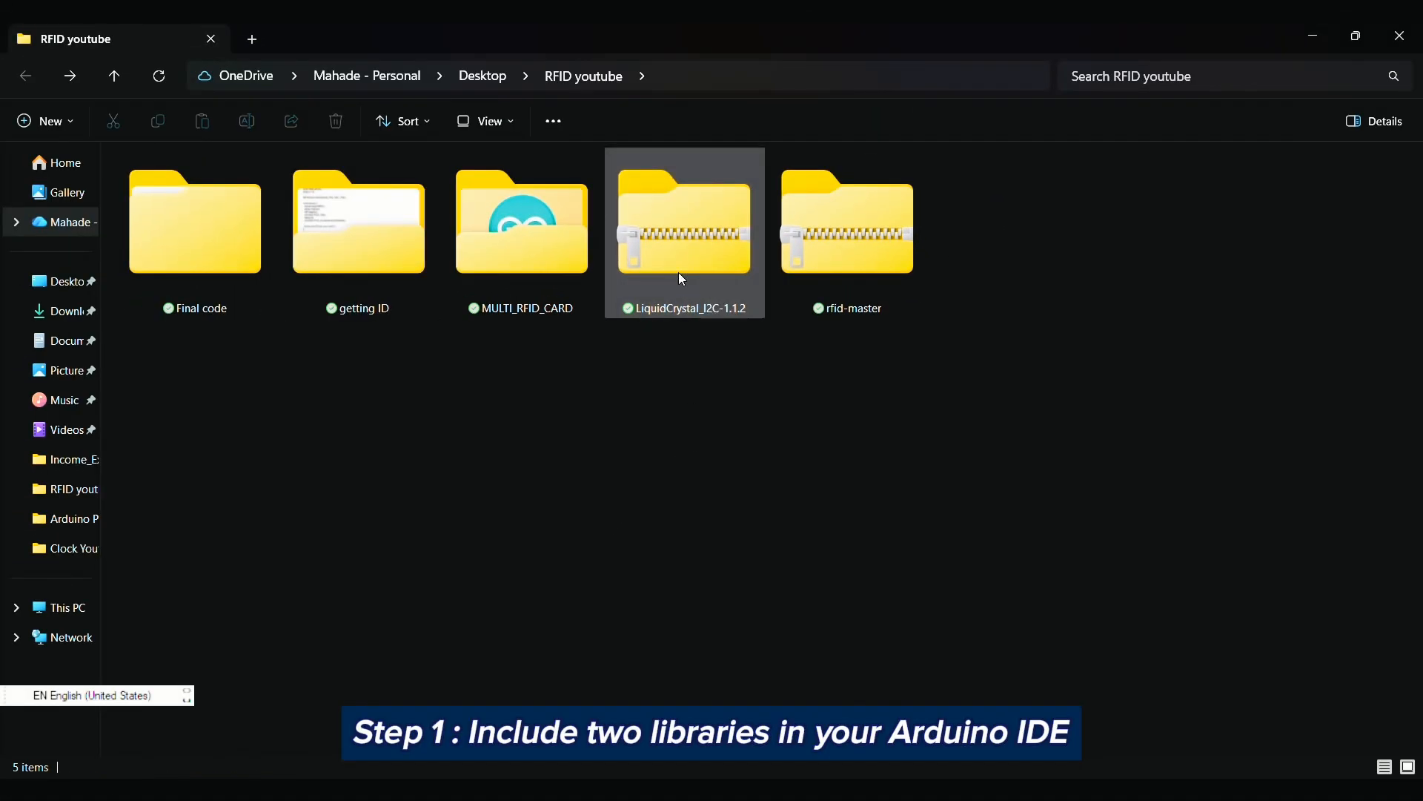
{"action": "left_click", "coordinate": [847, 231]}
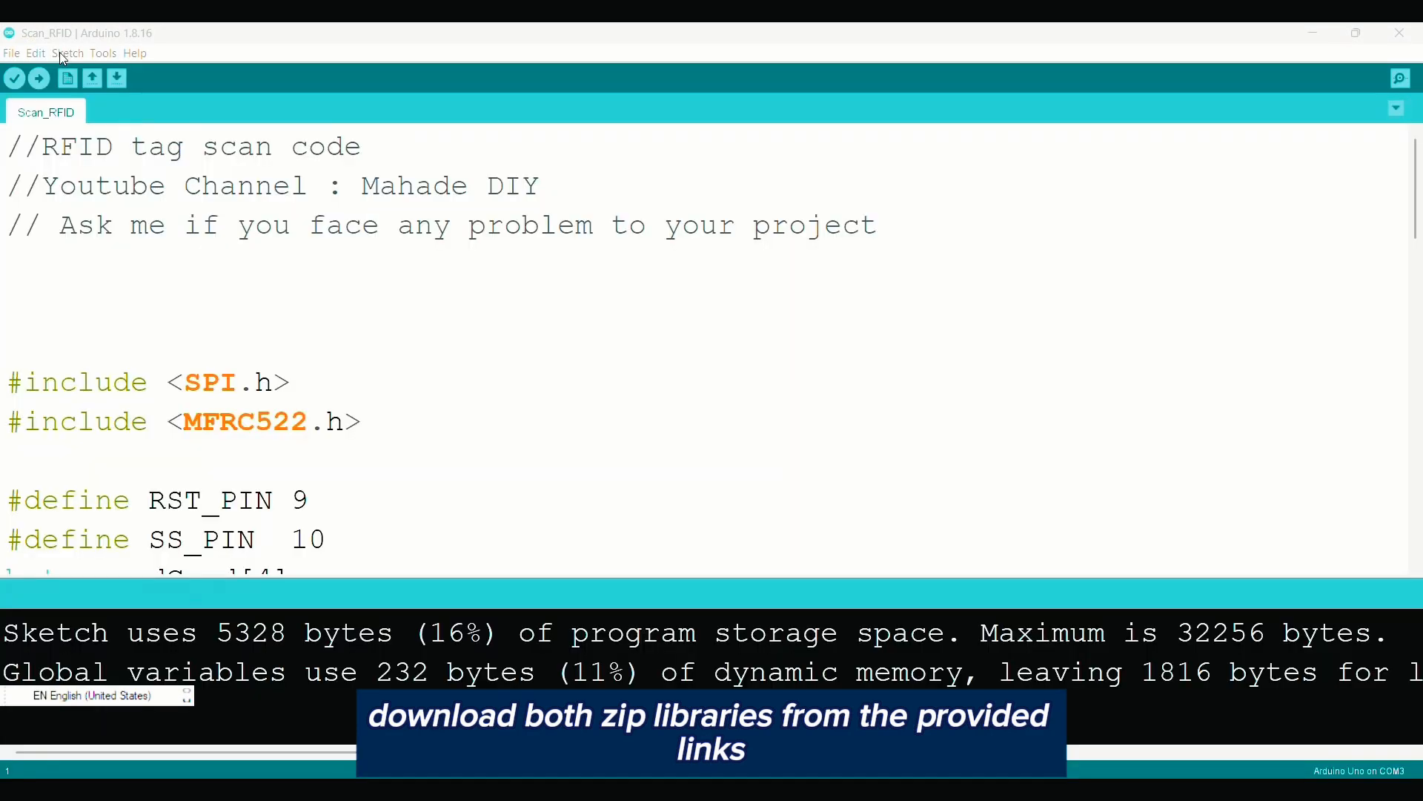
Step: Add the LiquidCrystal_I2C-1.1.2 ZIP library to the Arduino IDE
{"action": "left_click", "coordinate": [67, 54]}
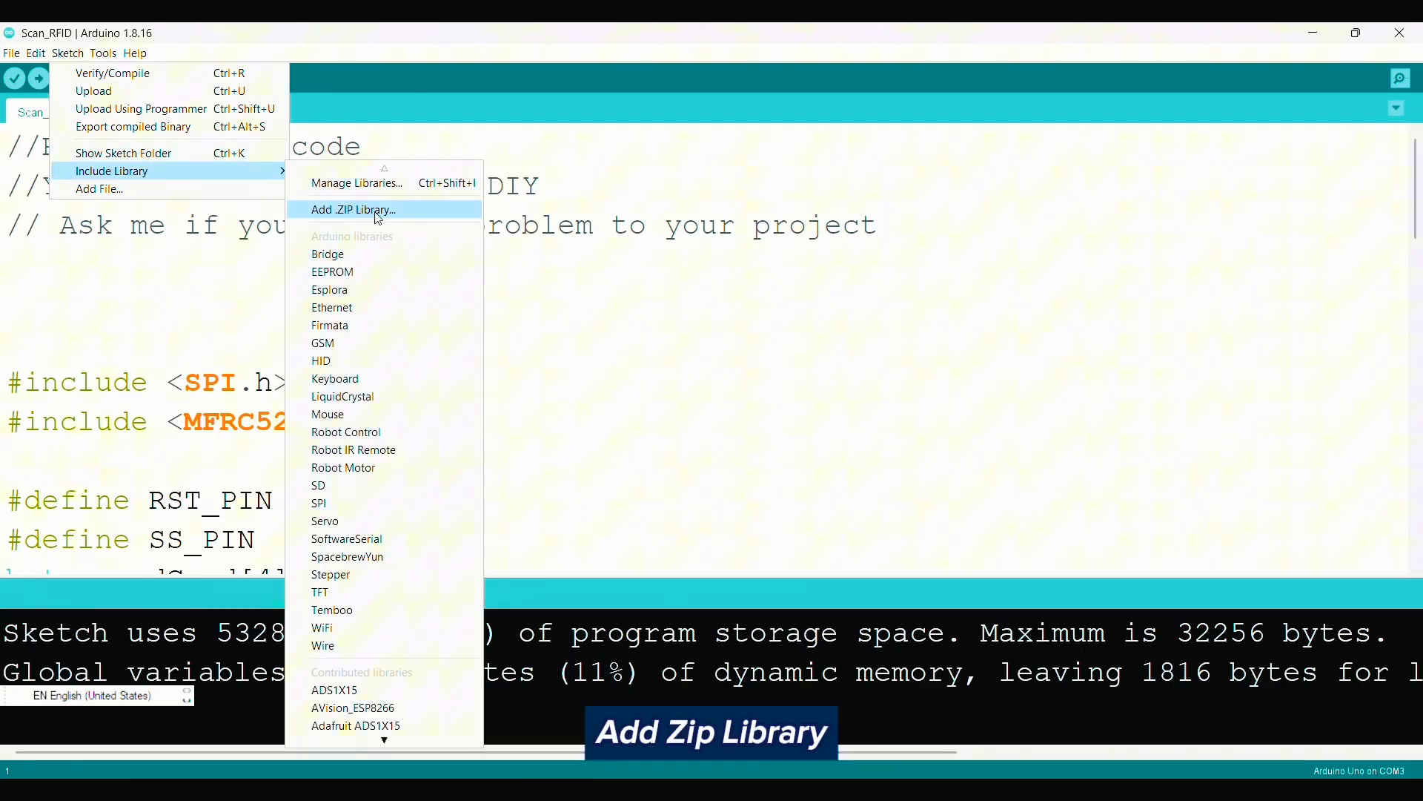
{"action": "left_click", "coordinate": [354, 209]}
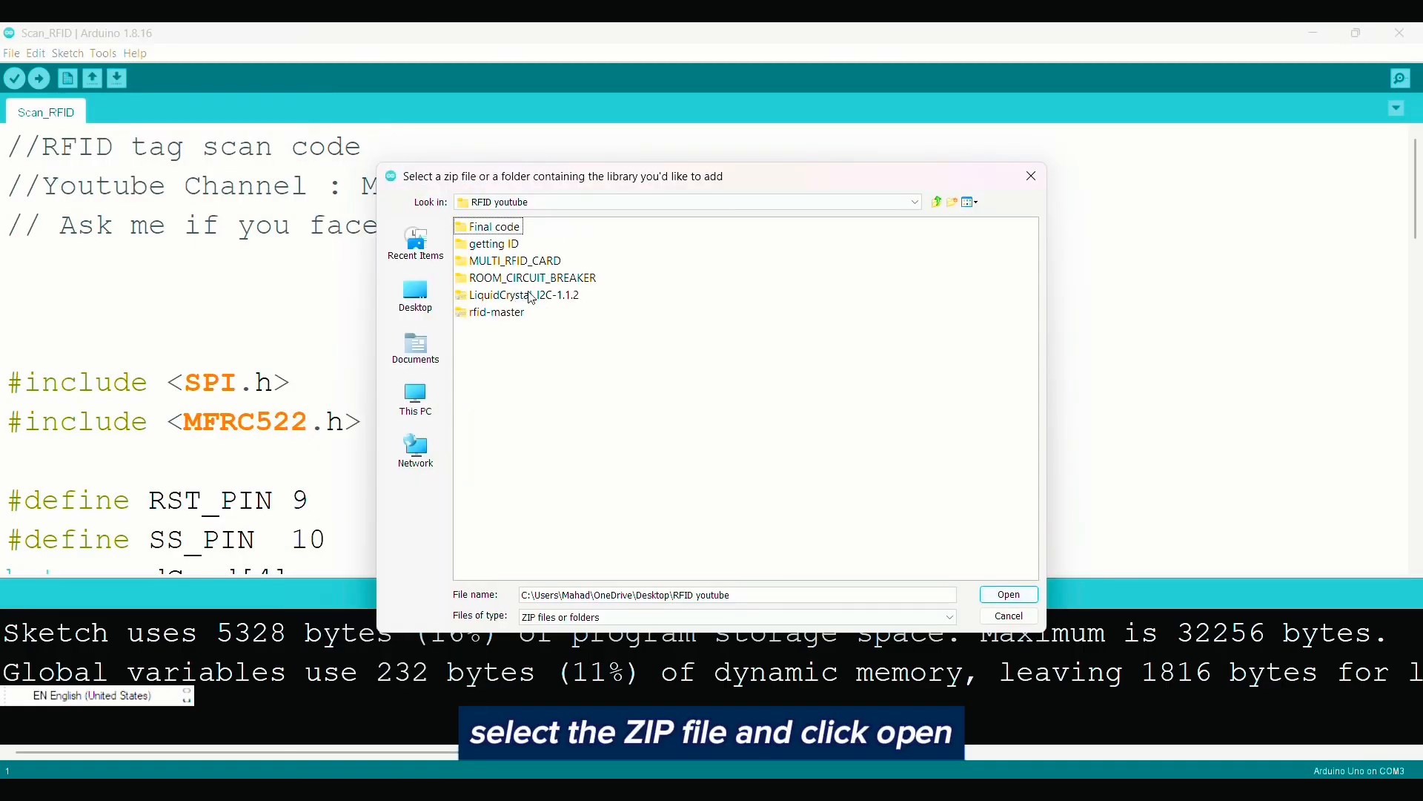
{"action": "left_click", "coordinate": [523, 293]}
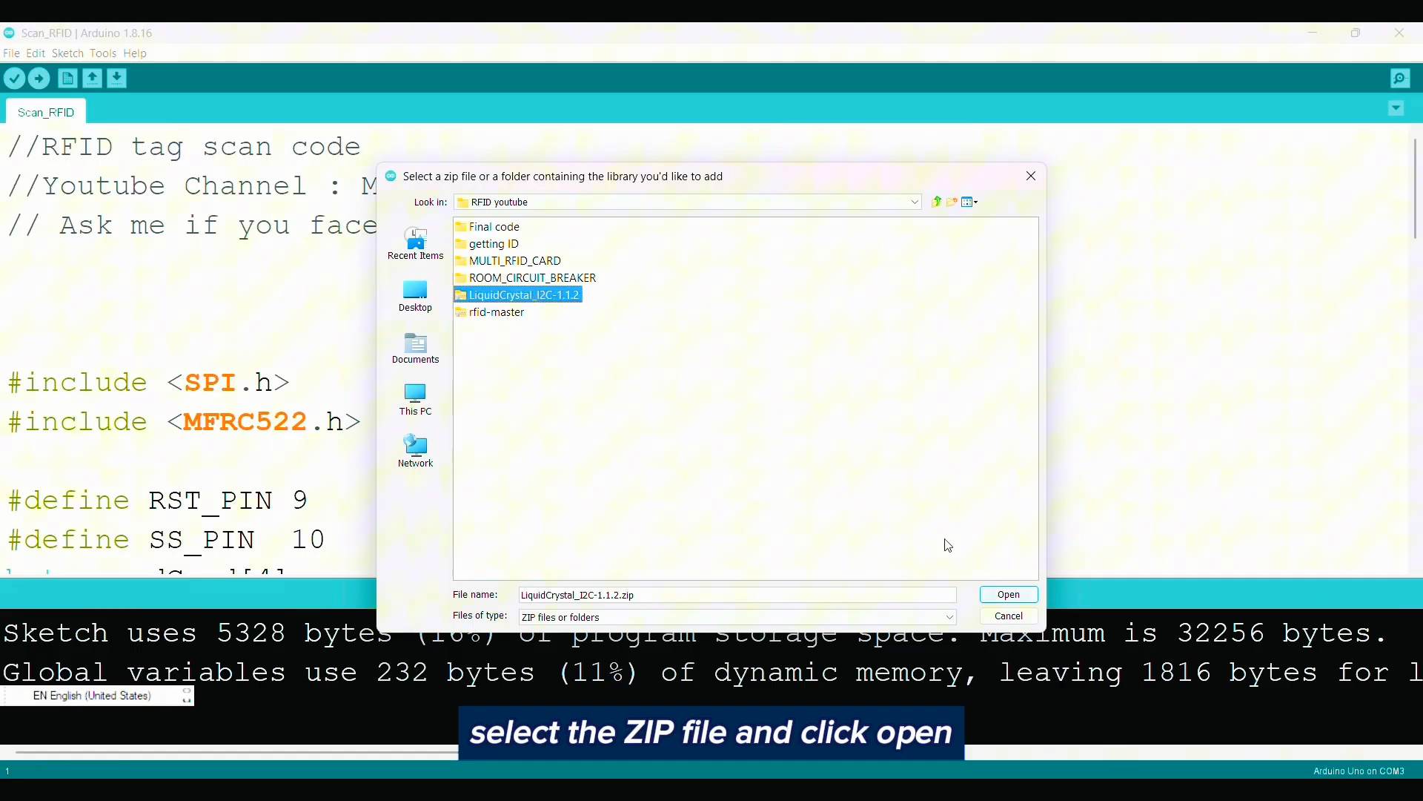
{"action": "left_click", "coordinate": [1007, 593]}
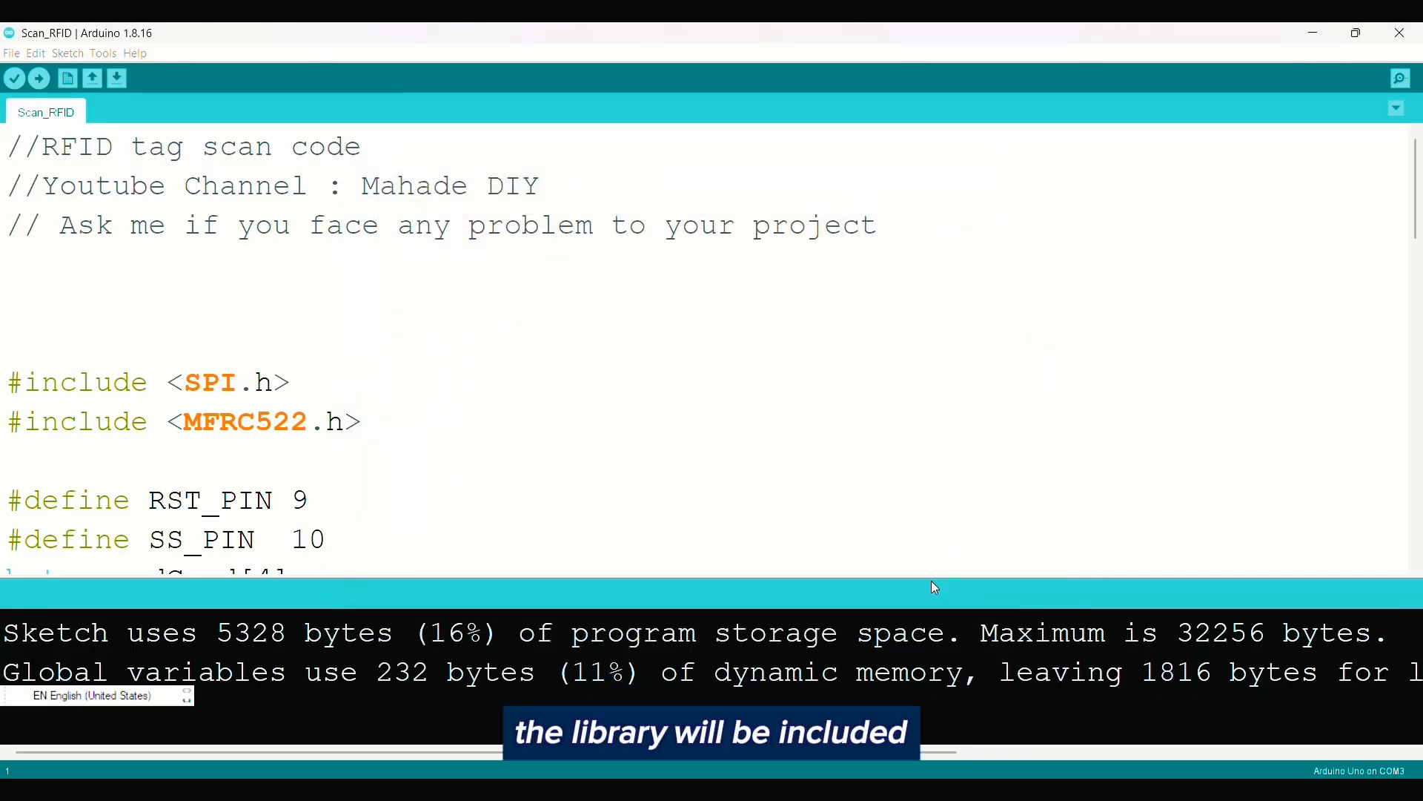
Step: Add the rfid-master ZIP library; the IDE reports the libraries already exist
{"action": "left_click", "coordinate": [66, 53]}
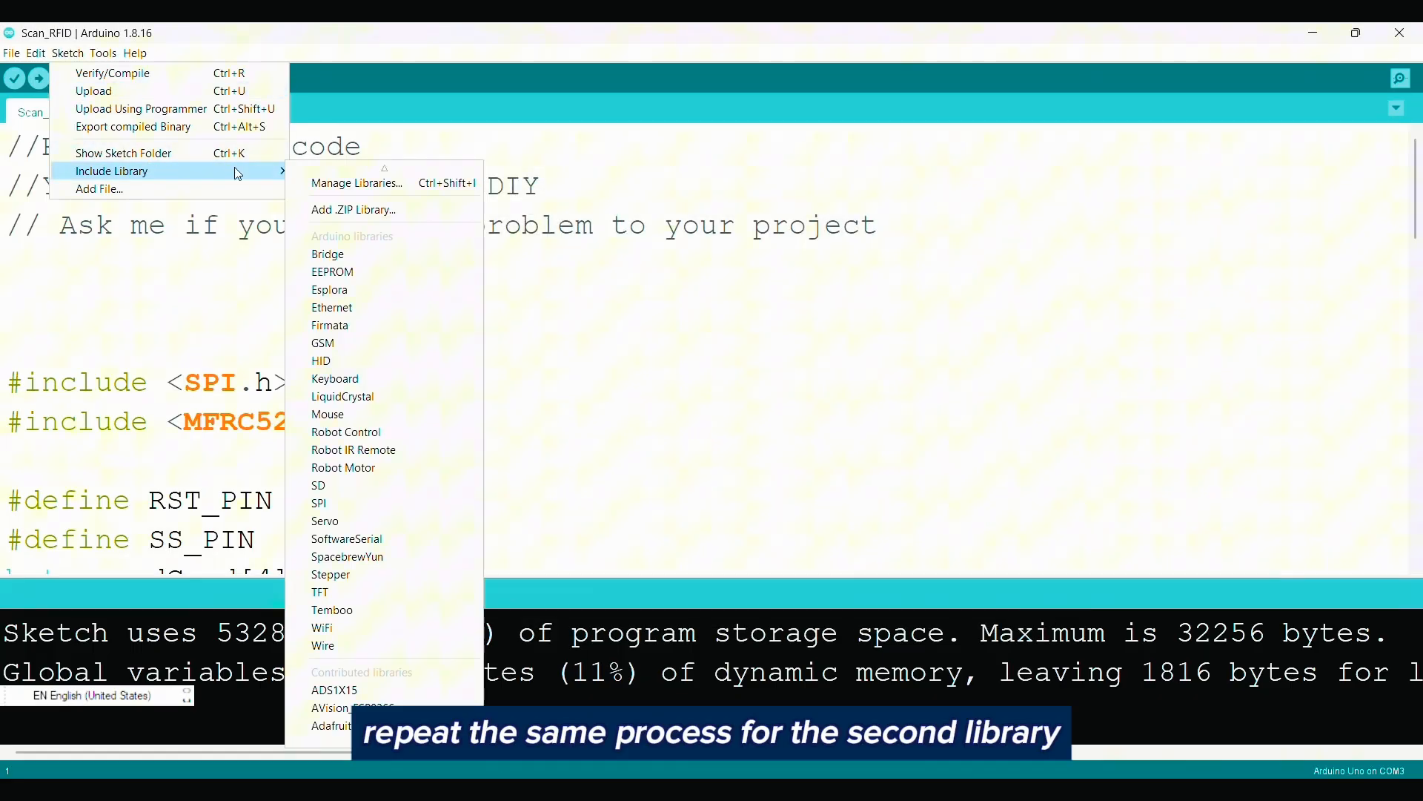
{"action": "left_click", "coordinate": [354, 209]}
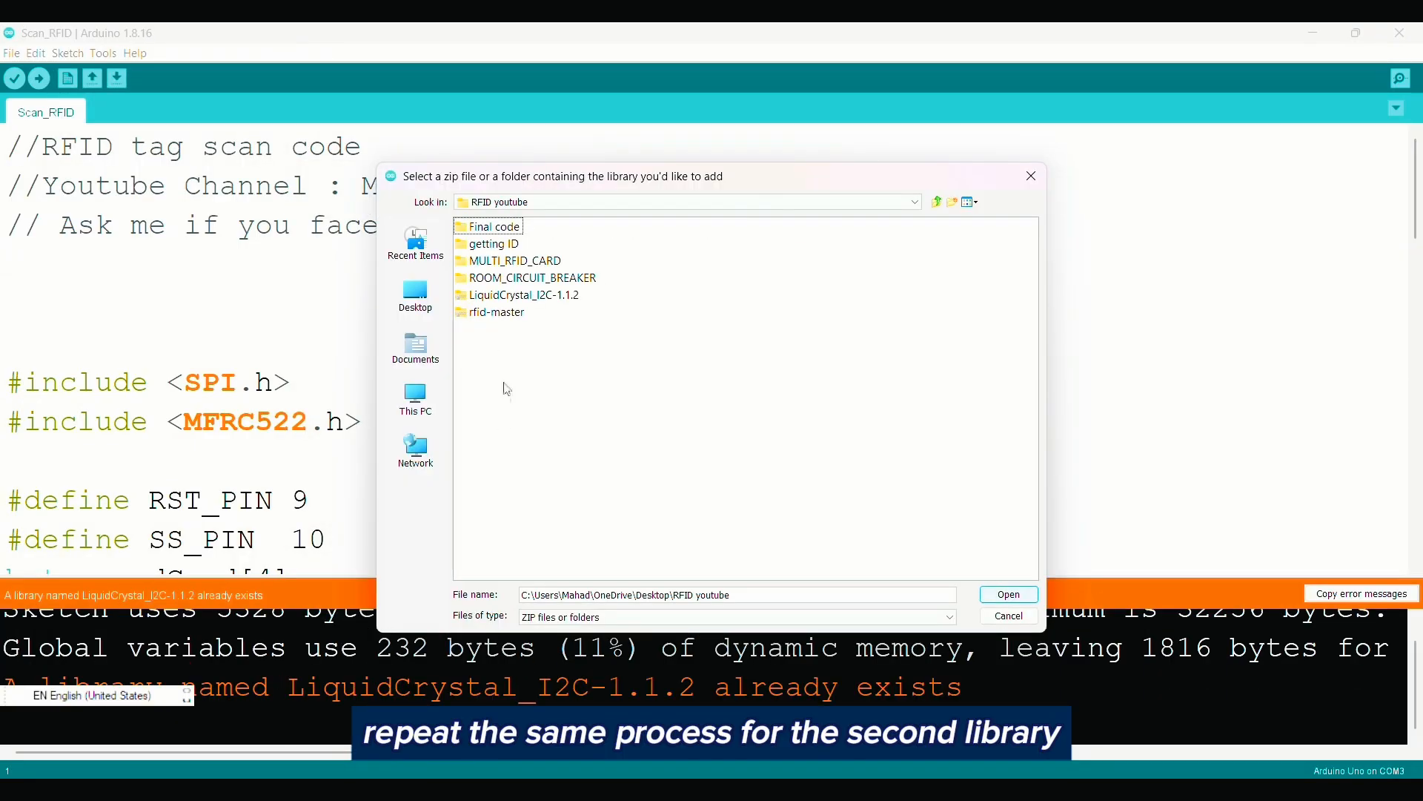
{"action": "left_click", "coordinate": [1008, 593]}
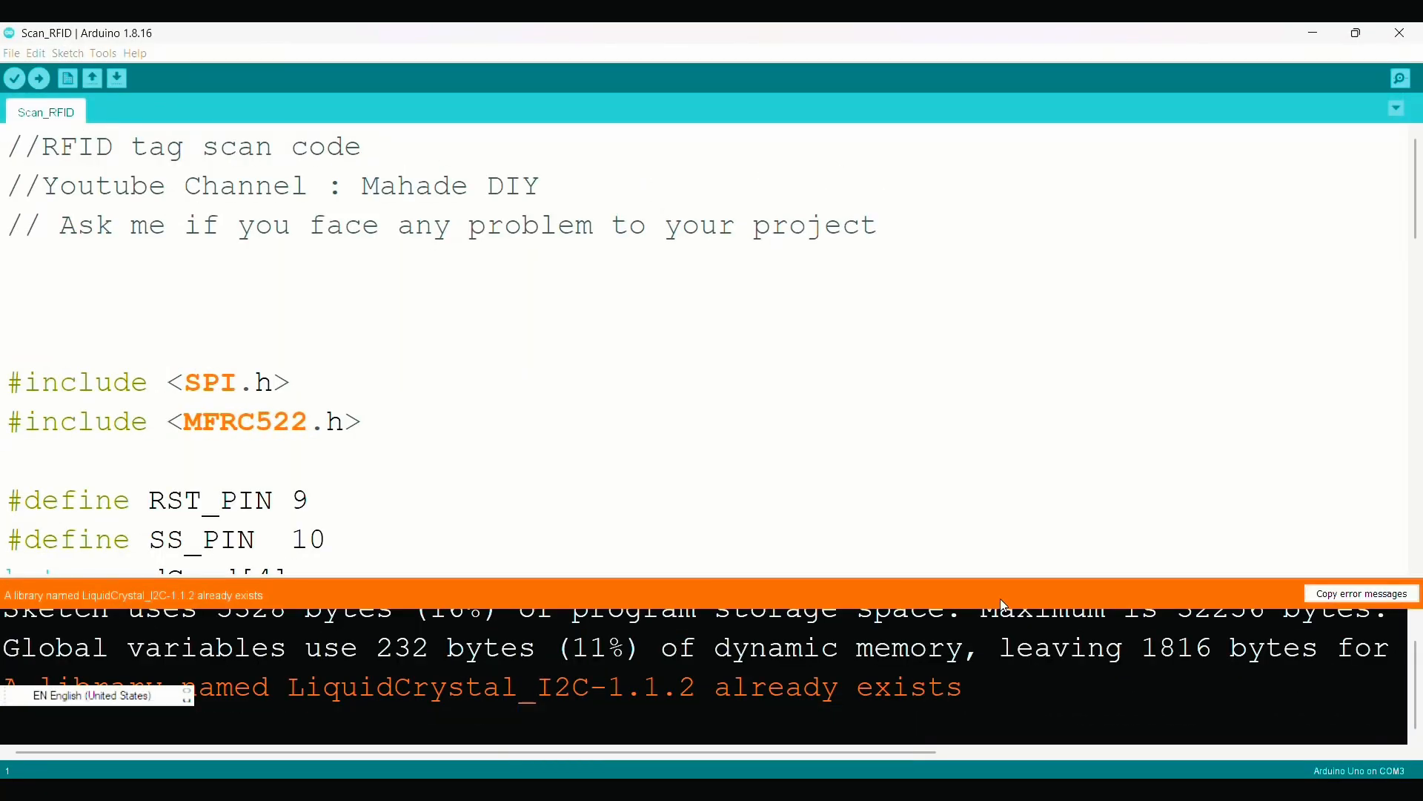
{"action": "left_click", "coordinate": [103, 54]}
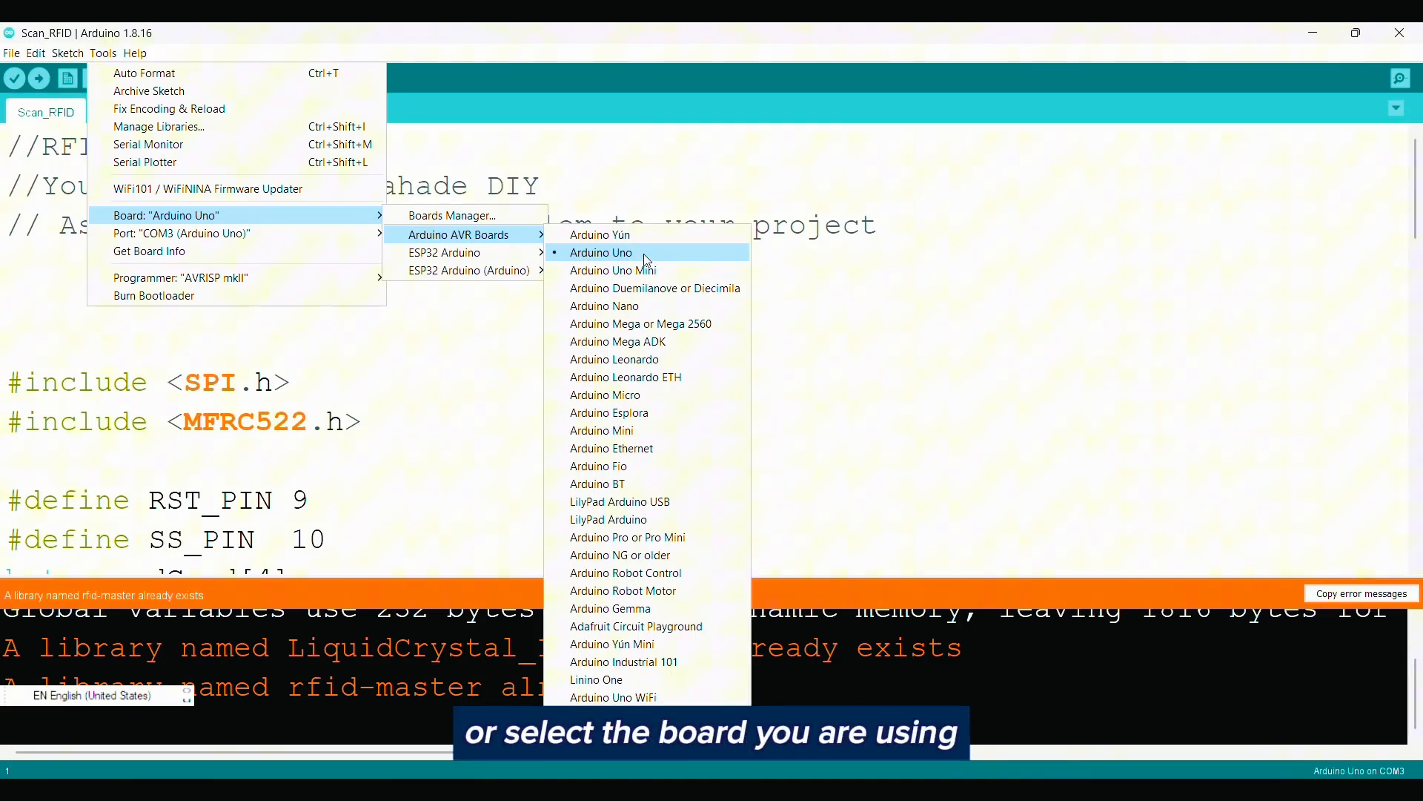
Step: Select the Arduino Uno board and port COM3 as the upload target
{"action": "left_click", "coordinate": [600, 252]}
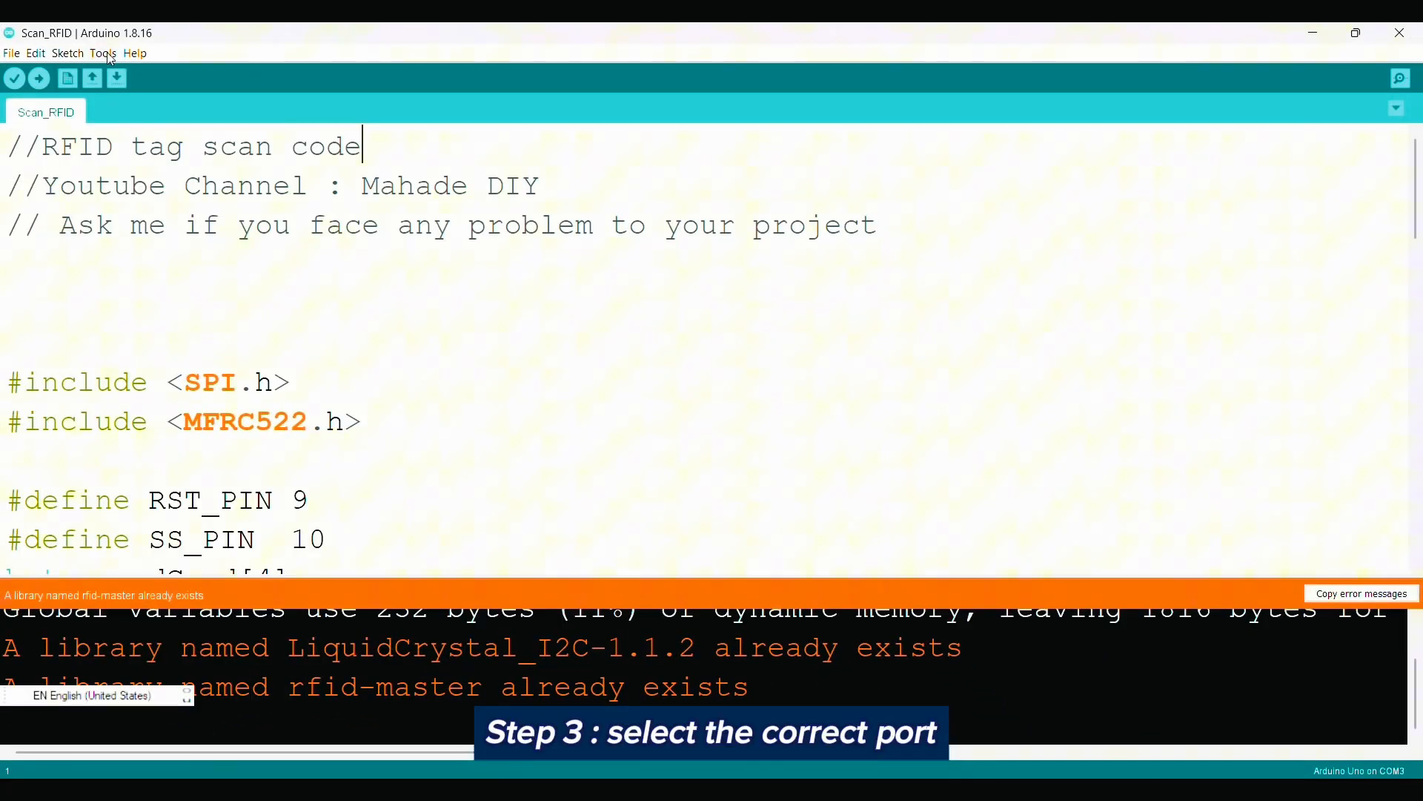
{"action": "left_click", "coordinate": [103, 54]}
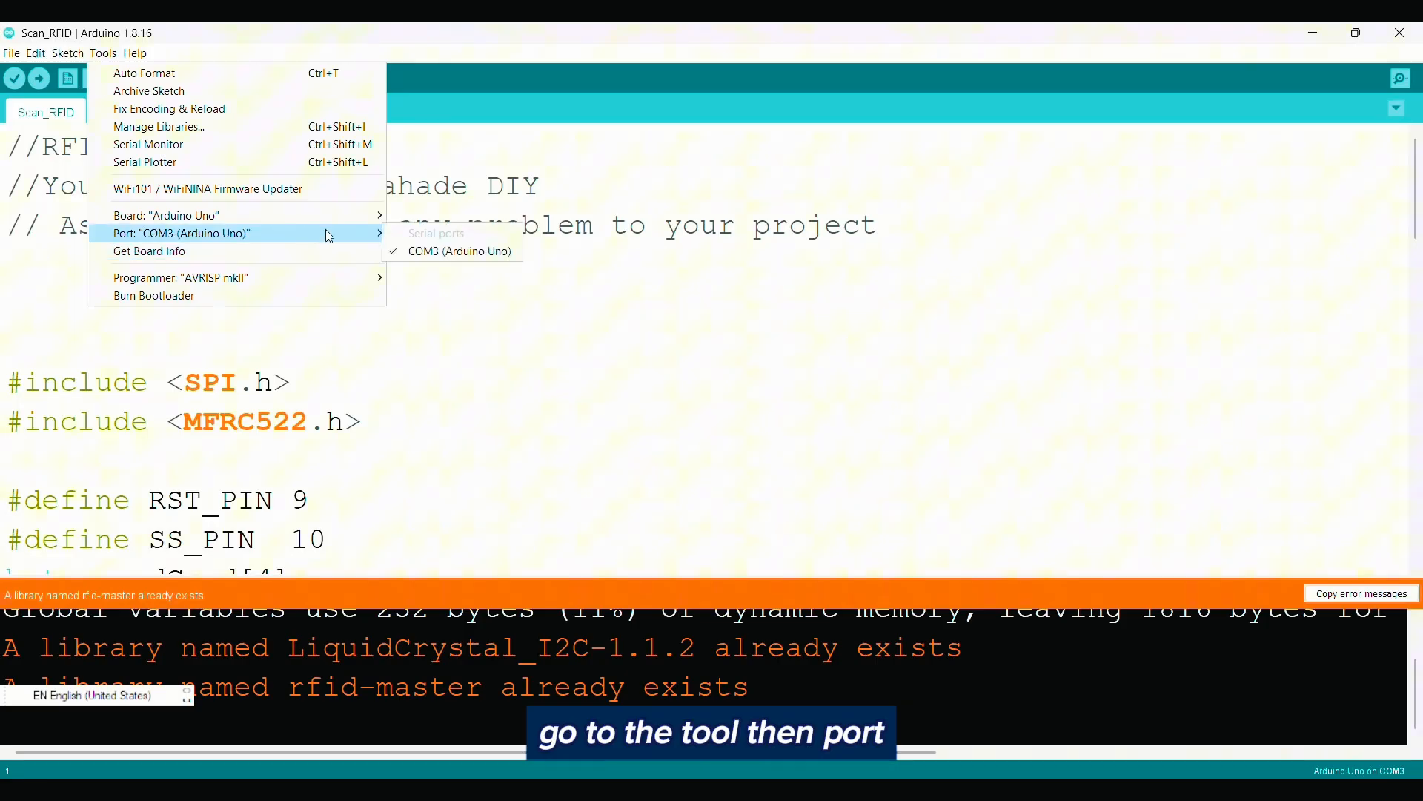
{"action": "mouse_move", "coordinate": [457, 252]}
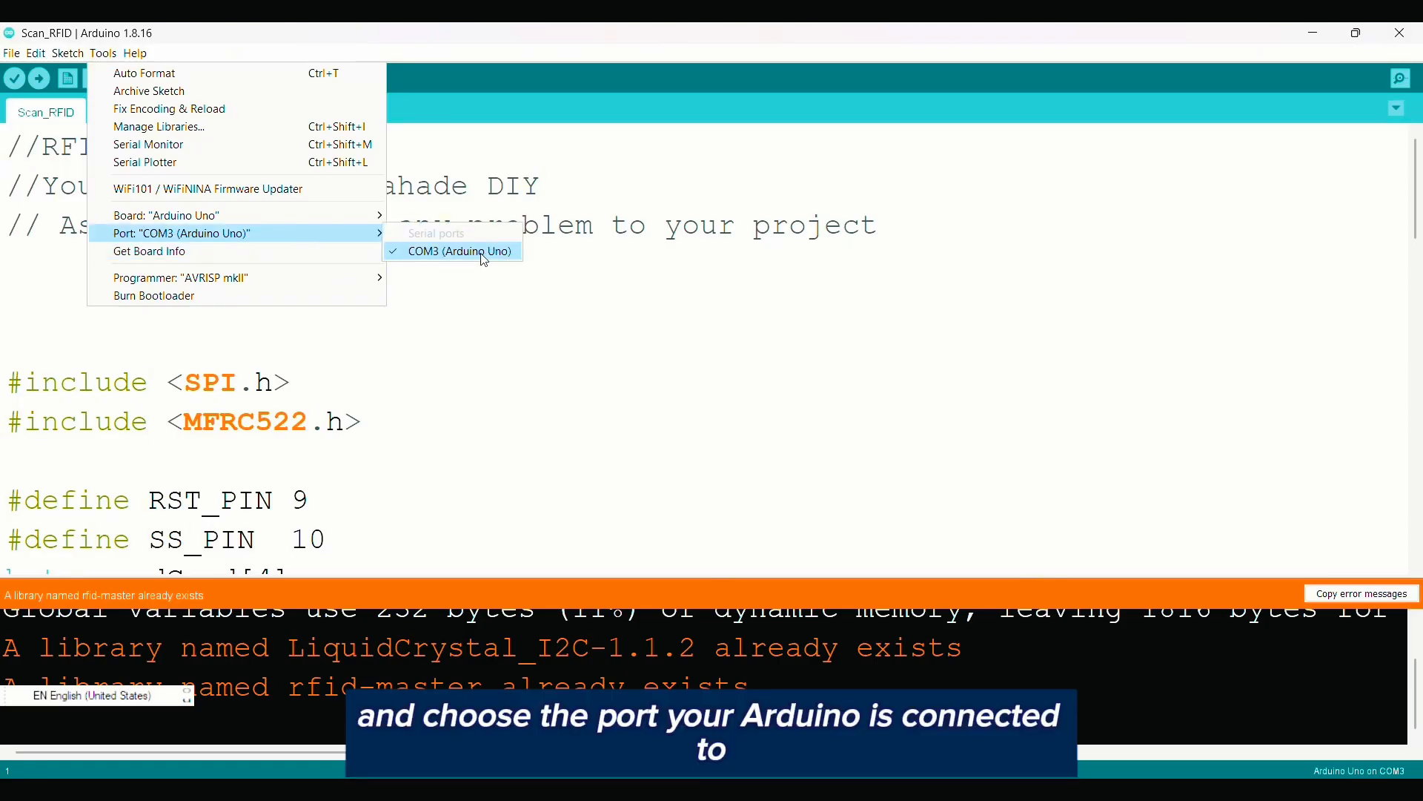
{"action": "left_click", "coordinate": [39, 78]}
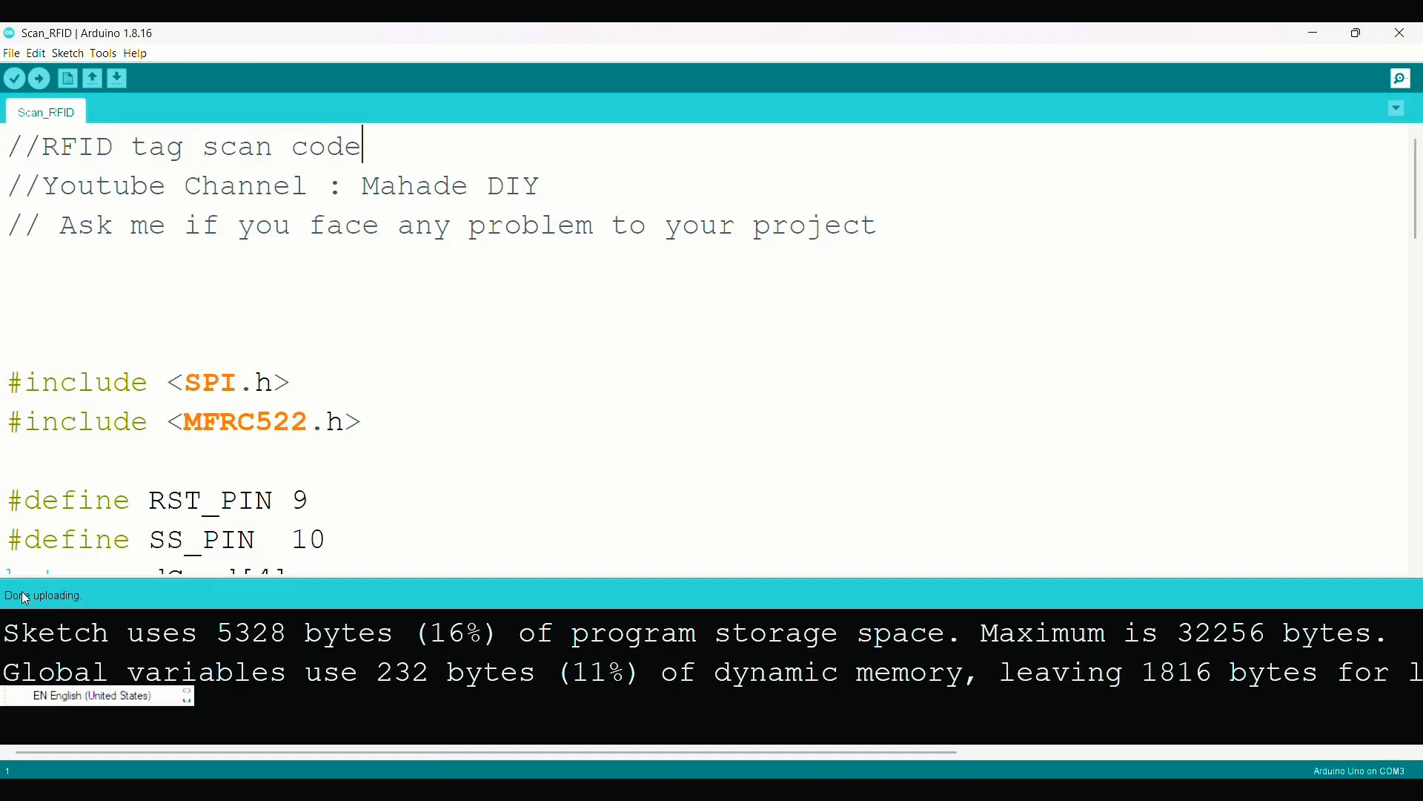
{"action": "mouse_move", "coordinate": [1401, 78]}
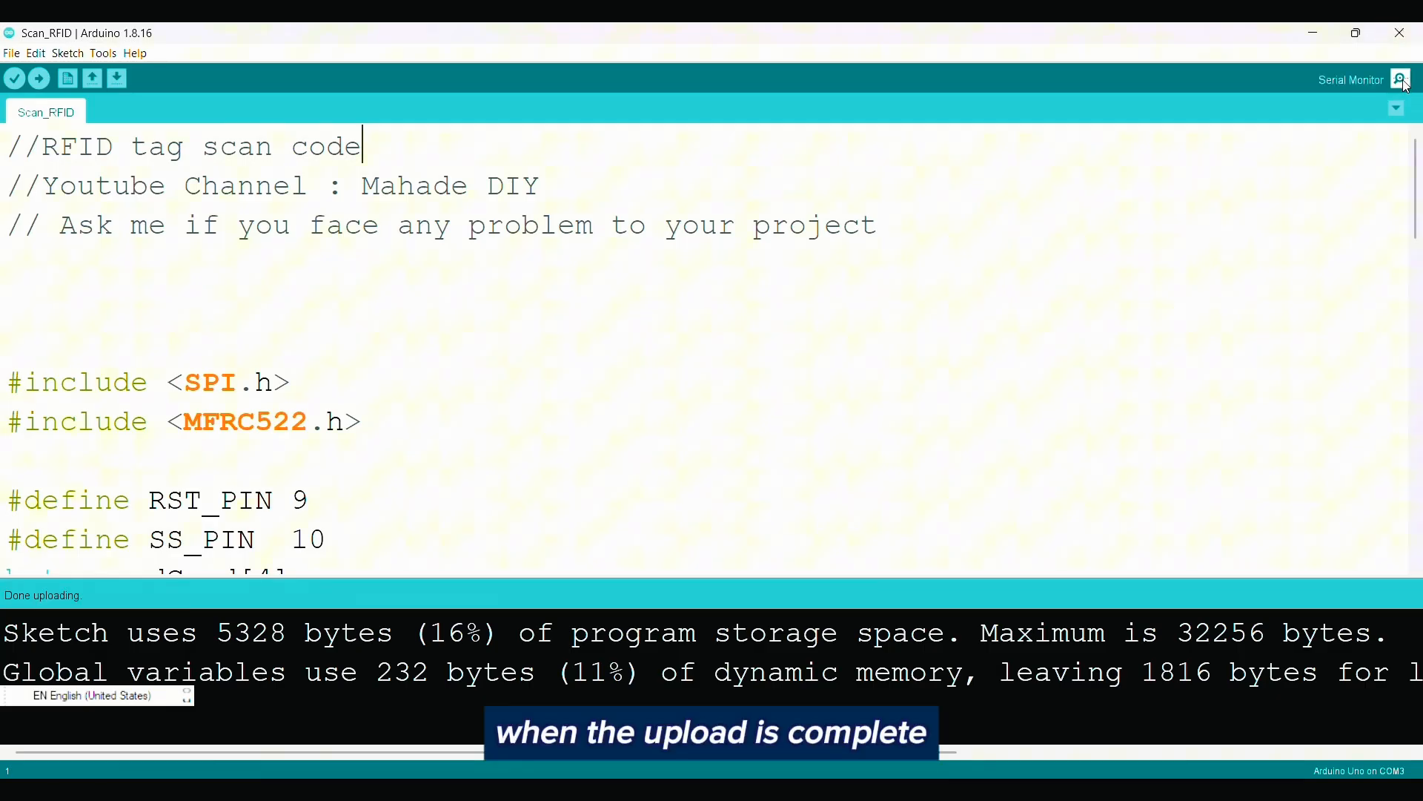
Step: View the serial monitor and select the scanned card UID 83 B9 BE 18
{"action": "left_click", "coordinate": [1402, 79]}
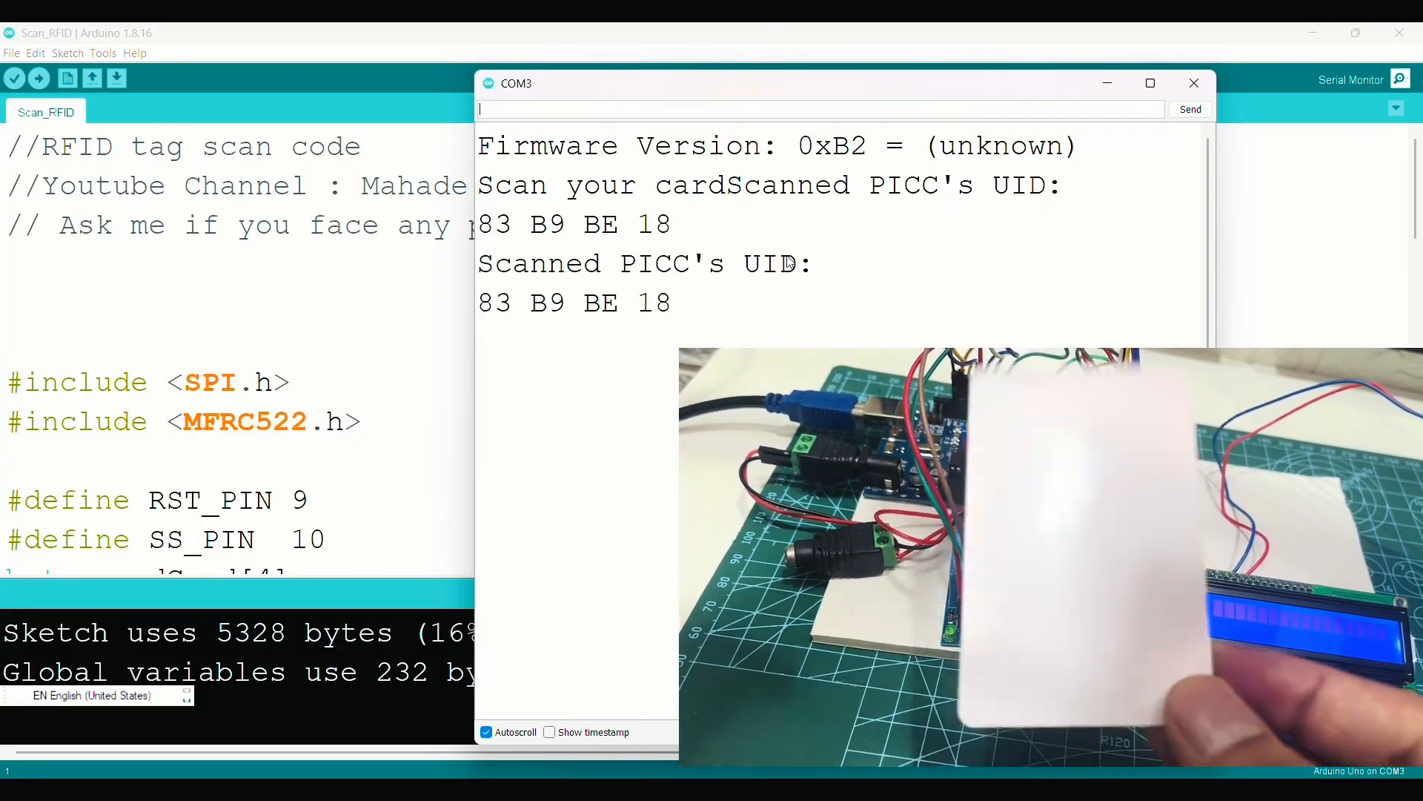
{"action": "double_click", "coordinate": [547, 303]}
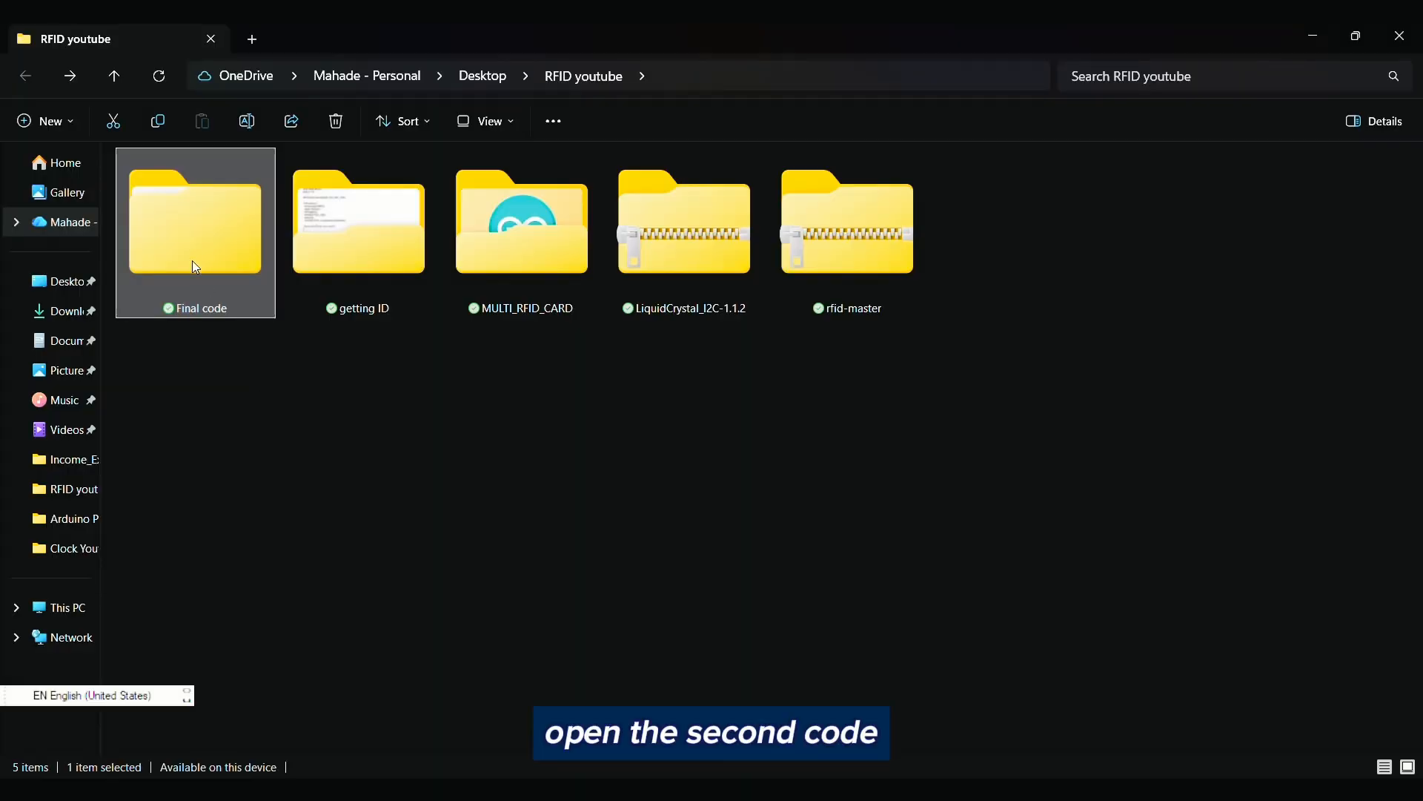
Step: Open the Final code RFID_lock_LCD sketch and store UID 83 B9 BE 18 in String UID
{"action": "double_click", "coordinate": [194, 223]}
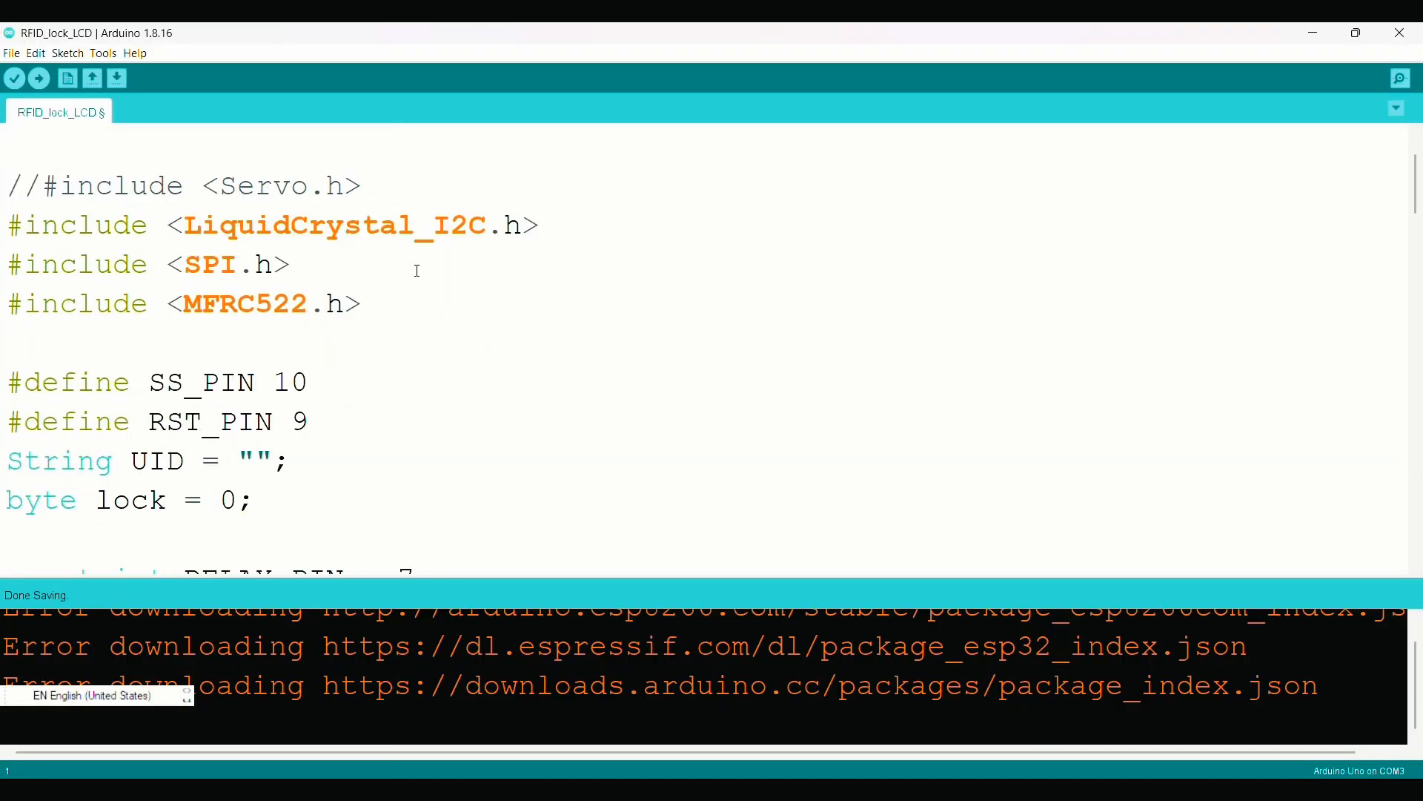
{"action": "left_click", "coordinate": [252, 460]}
{"action": "type", "text": "83 B9 BE 18"}
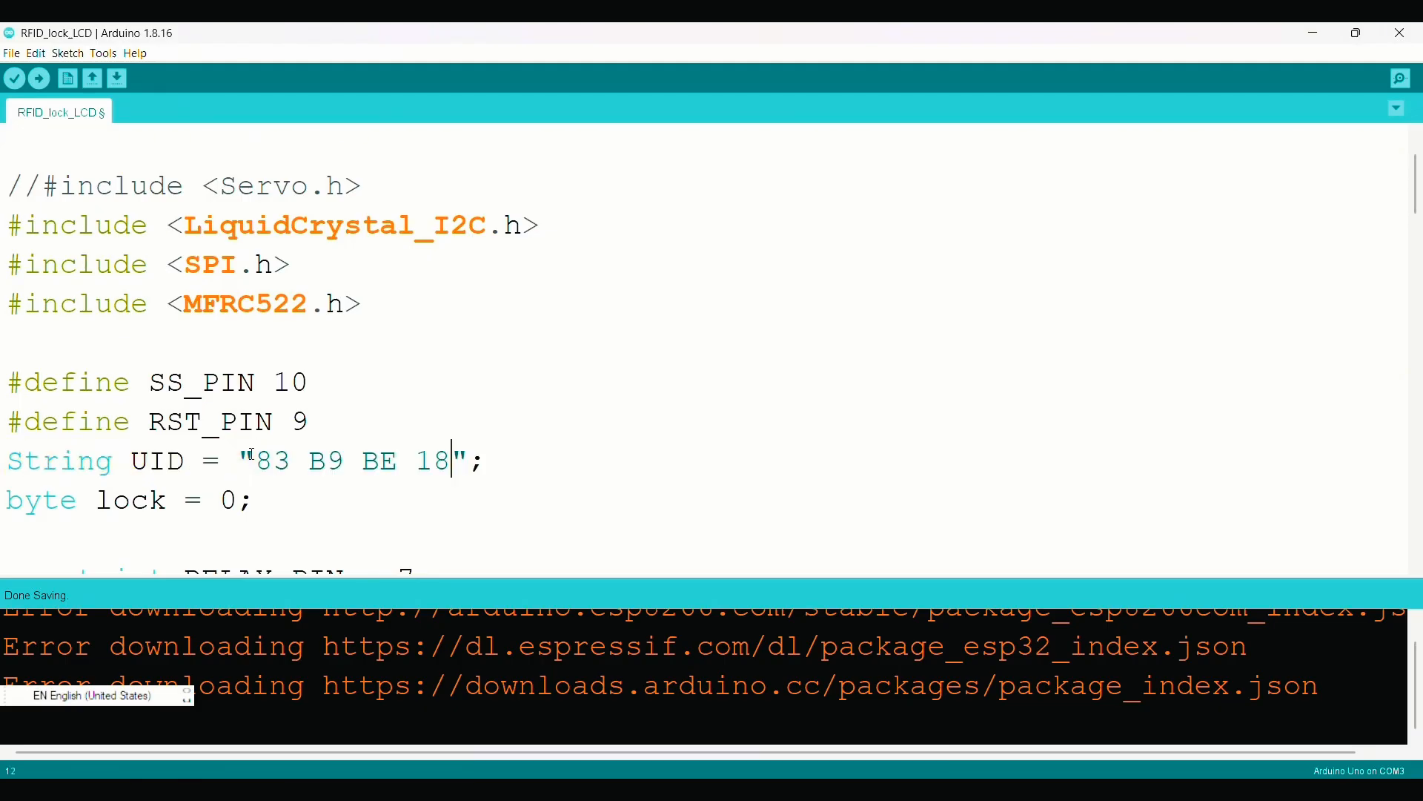
{"action": "scroll", "scroll_direction": "down", "scroll_amount": 3}
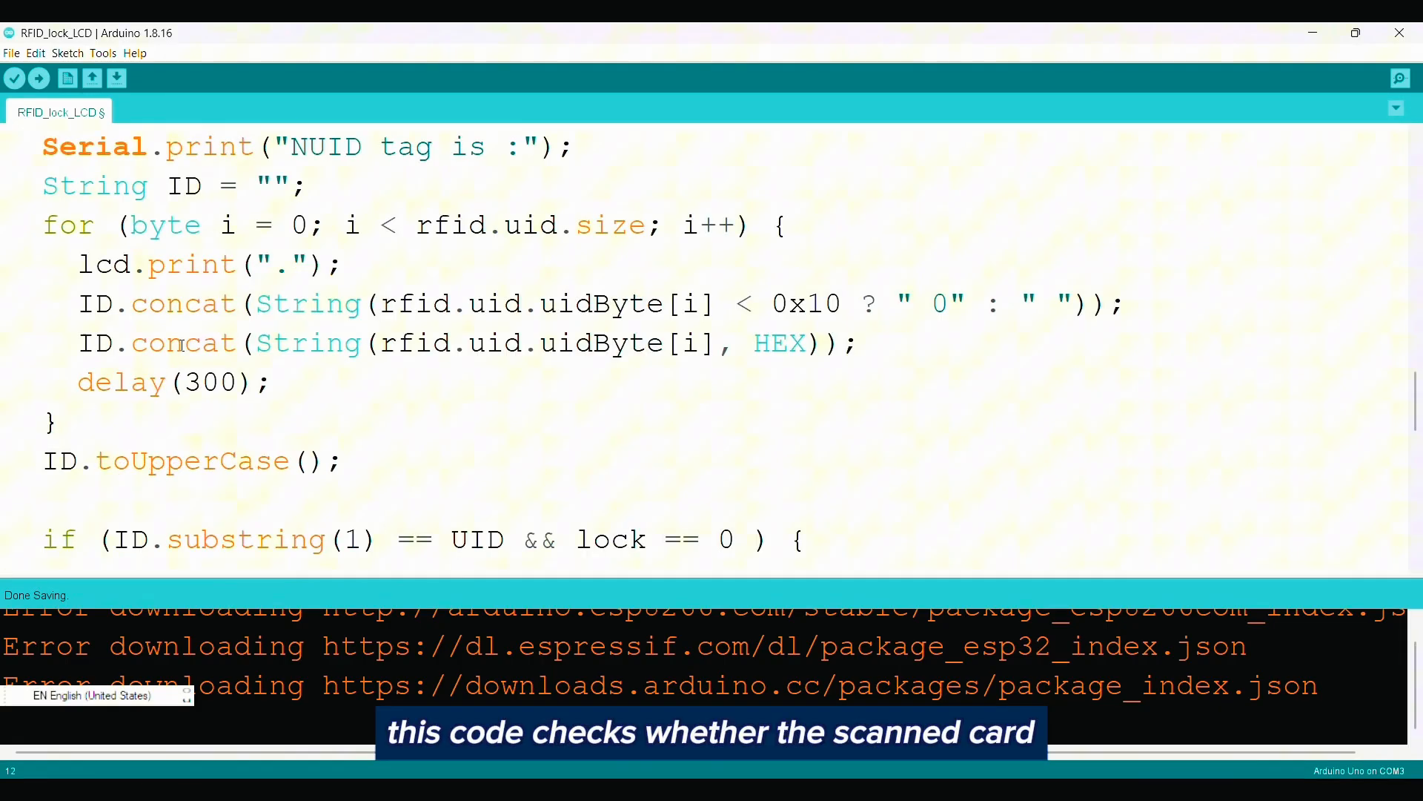
{"action": "scroll", "scroll_direction": "down", "scroll_amount": 3}
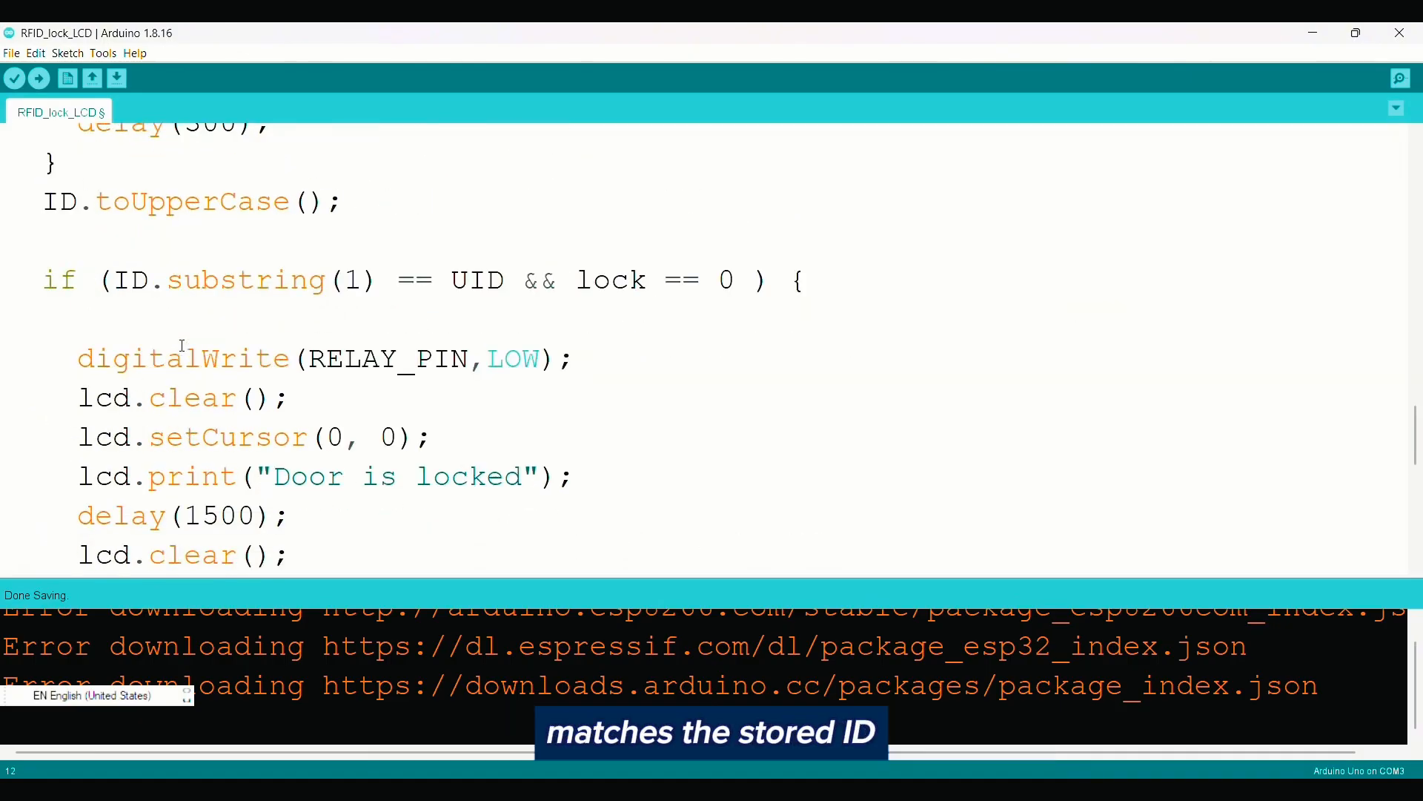
{"action": "left_click", "coordinate": [38, 79]}
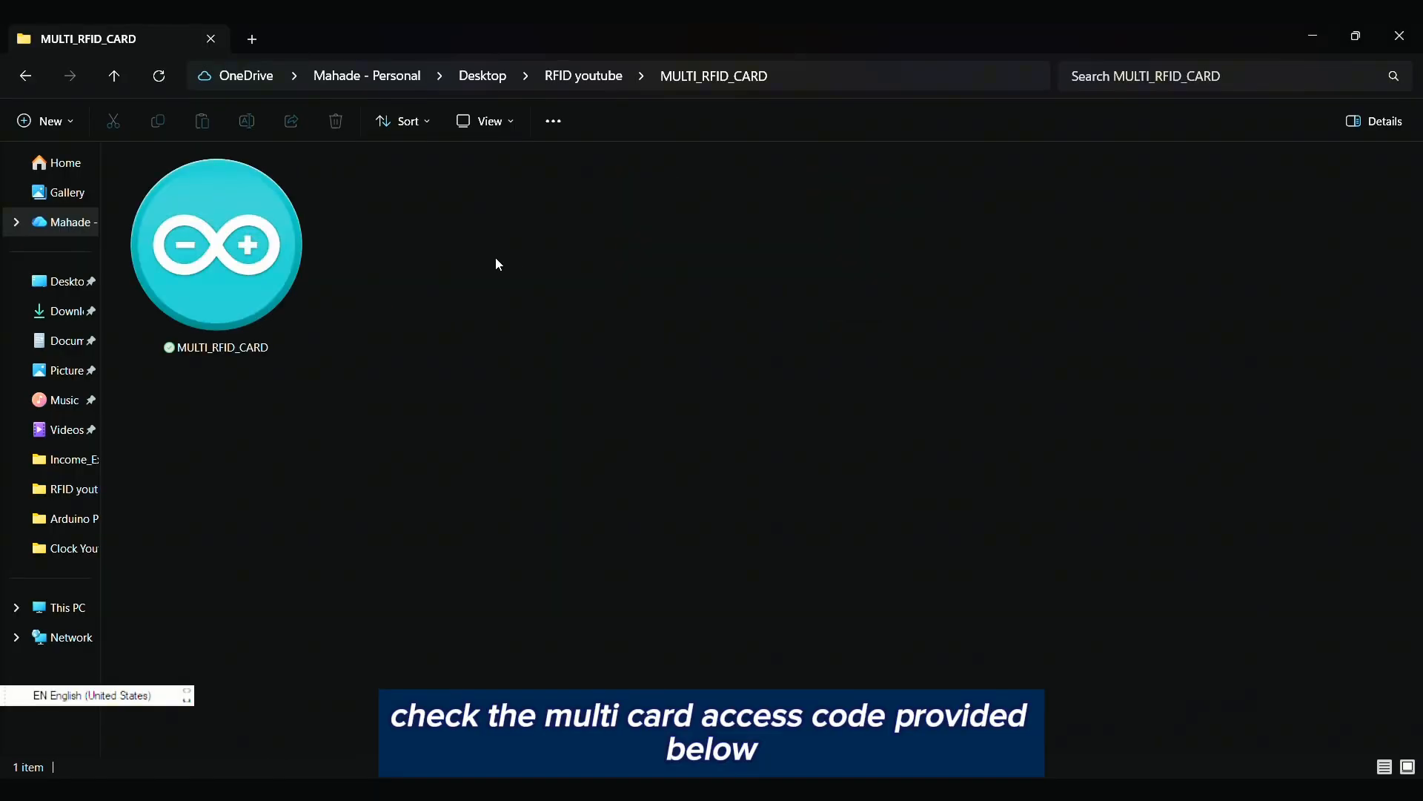
Step: Open MULTI_RFID_CARD.ino and view its UID/UID2 check for the two stored cards
{"action": "double_click", "coordinate": [215, 242]}
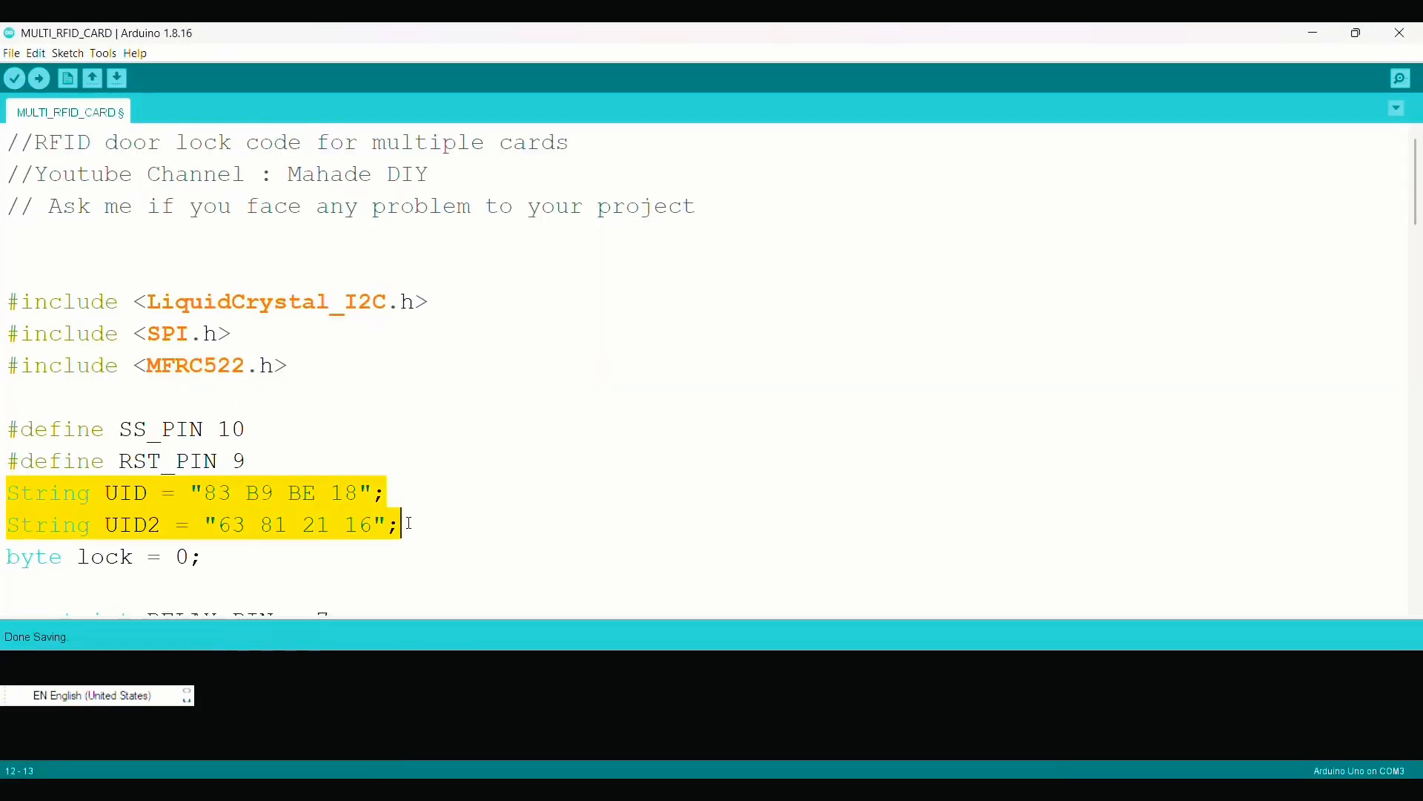
{"action": "scroll", "scroll_direction": "down", "scroll_amount": 3}
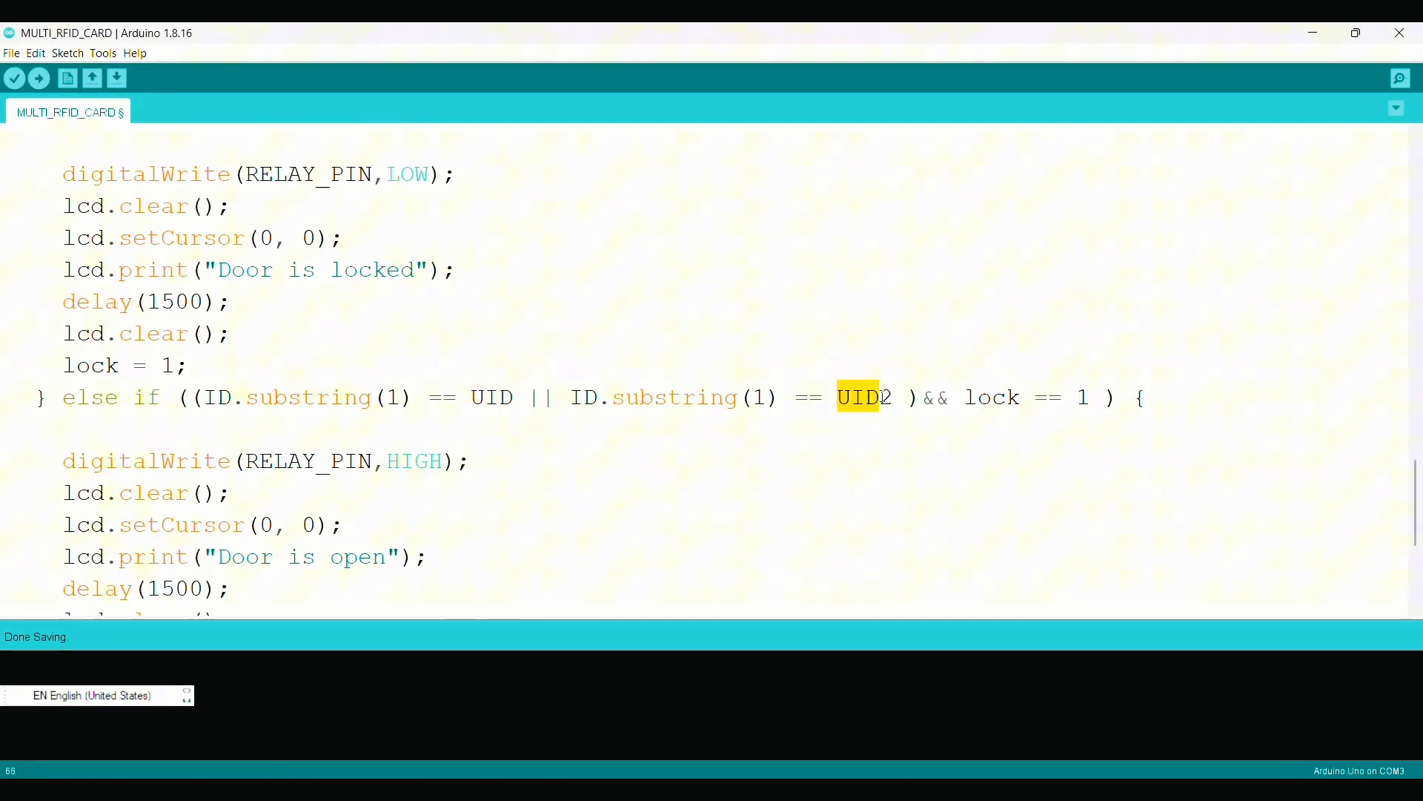